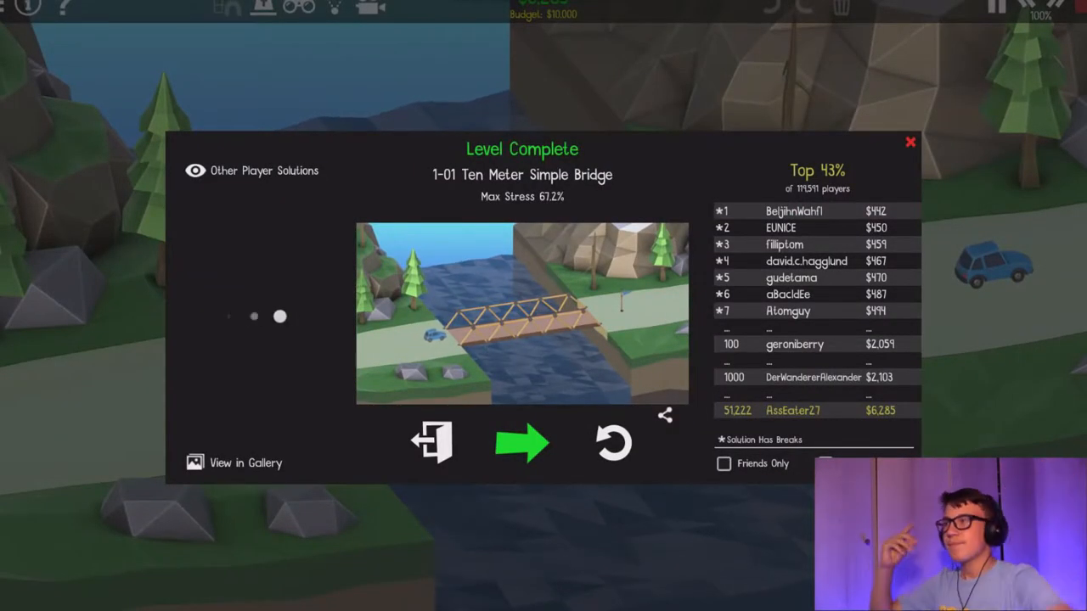
Advance to 1-02 A New Slope and dismiss its briefing to begin building
click(523, 441)
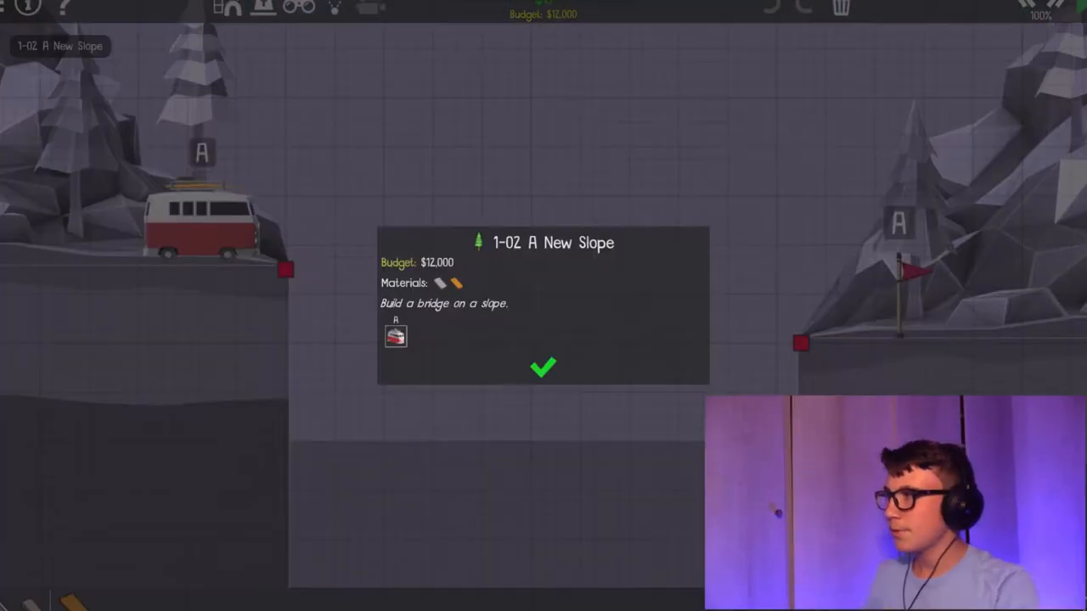
click(544, 367)
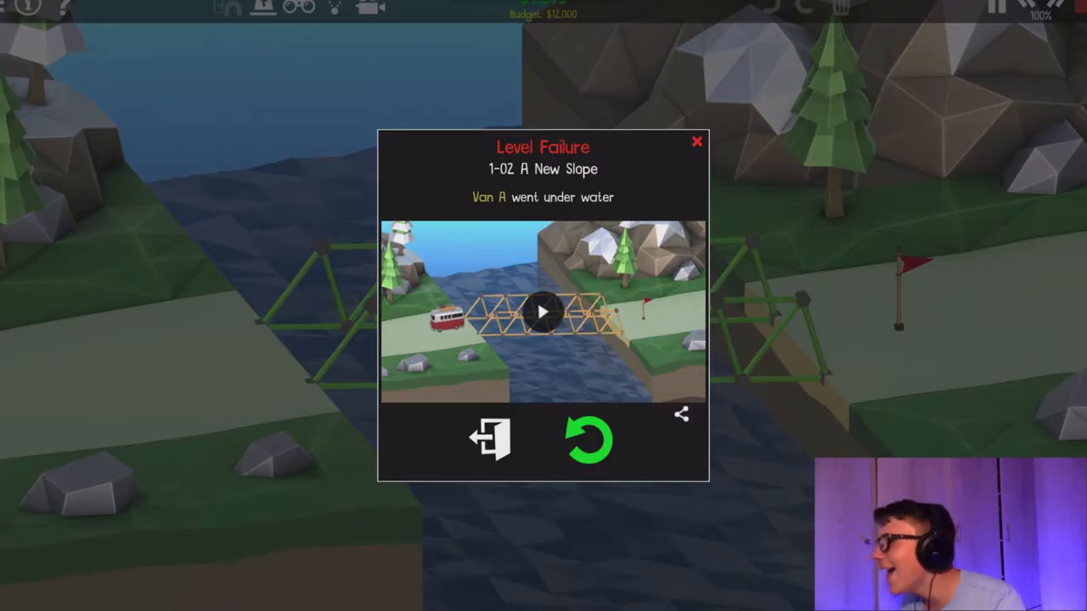
Return to editing the failed 1-02 bridge to strengthen it for another run
click(587, 438)
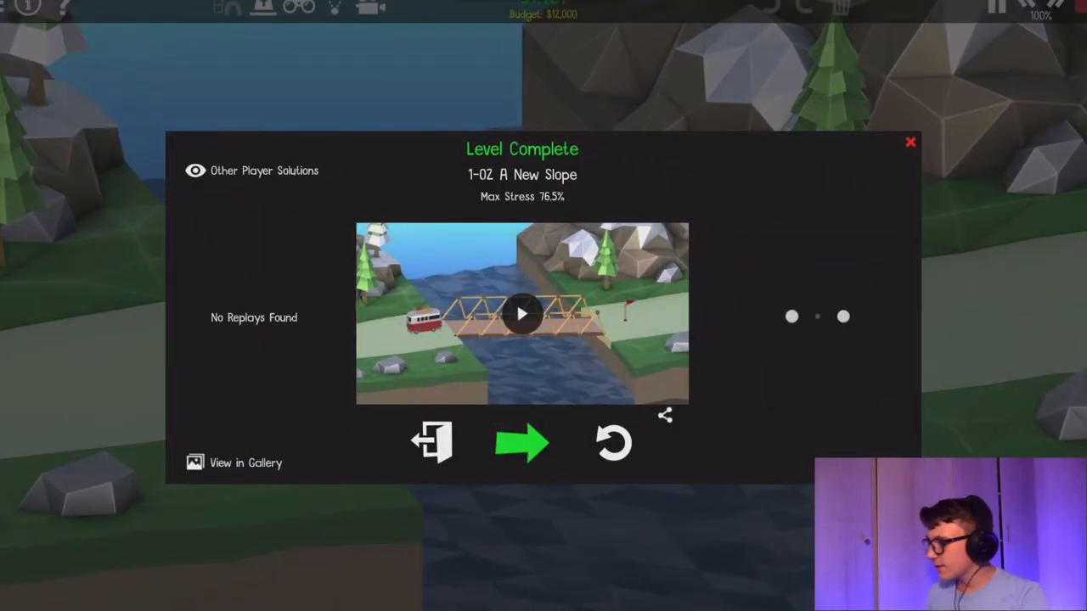
Advance to 1-03 Bridge of Steel, accept the briefing and lay the first road piece from the left anchor
click(523, 442)
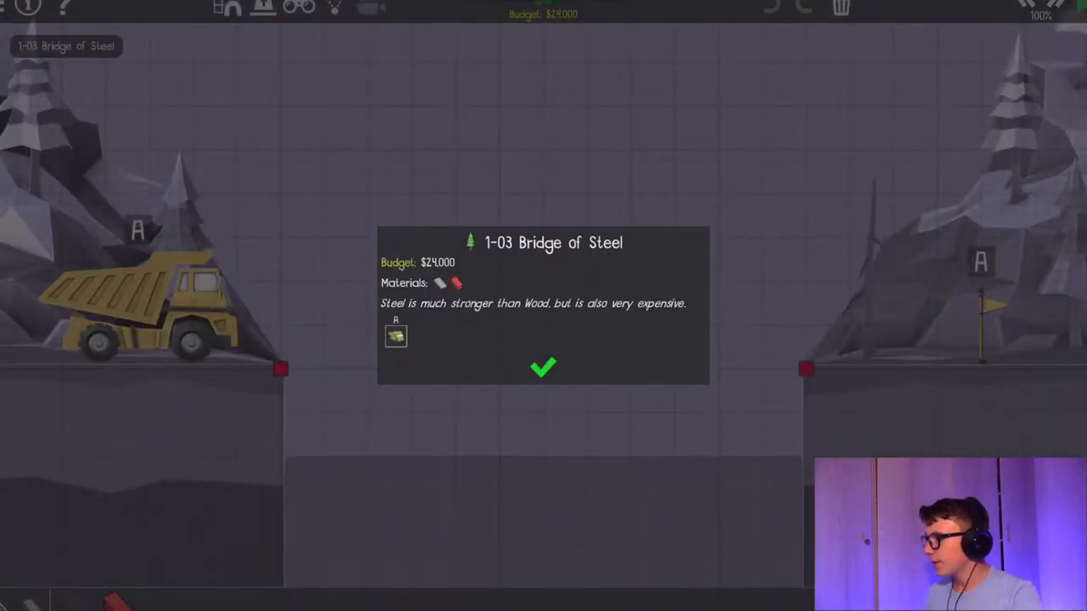
click(543, 367)
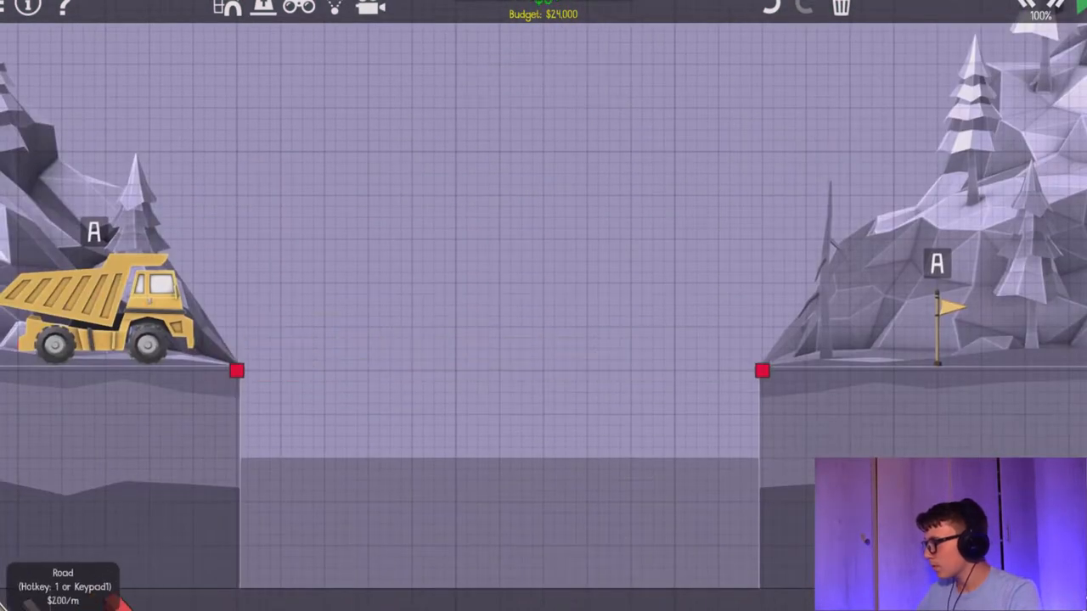
drag(238, 370, 761, 370)
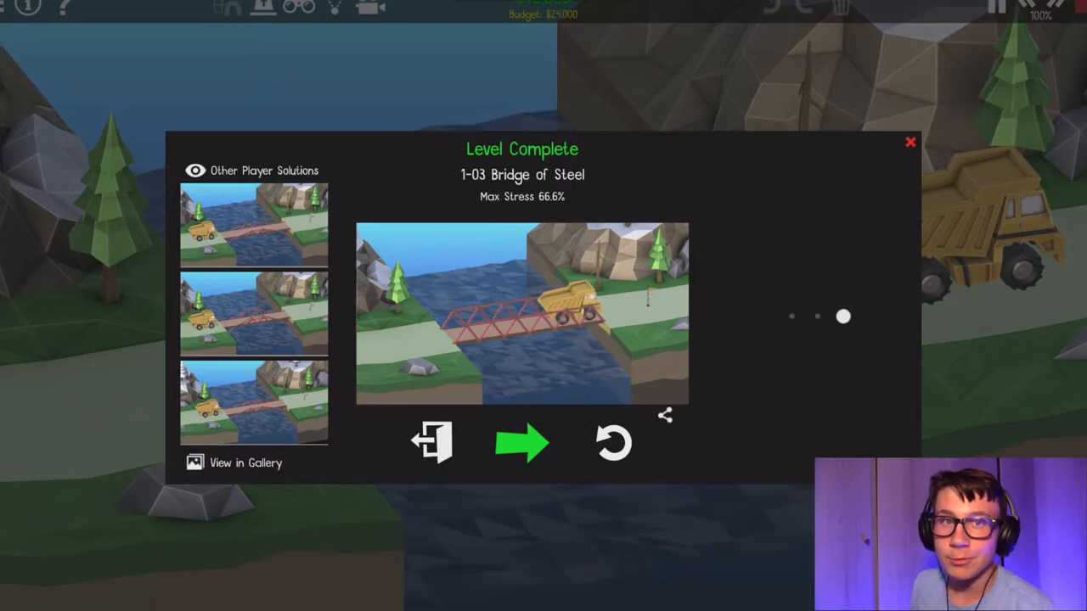
Advance to 1-04 Fourteen Meter Overpass and simulate the arched bridge over the boat lane
click(523, 442)
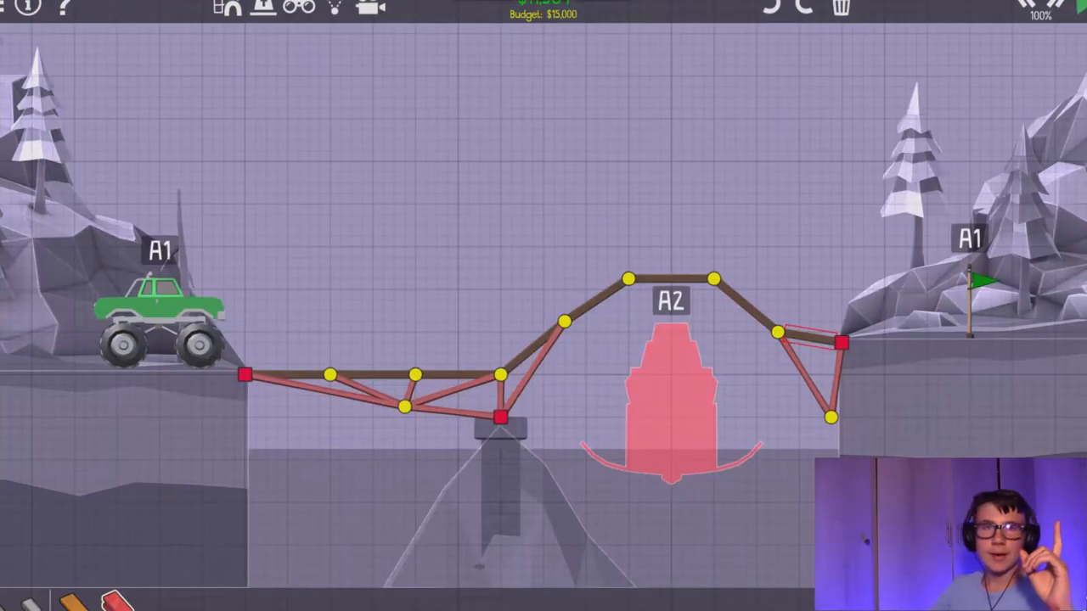
click(671, 303)
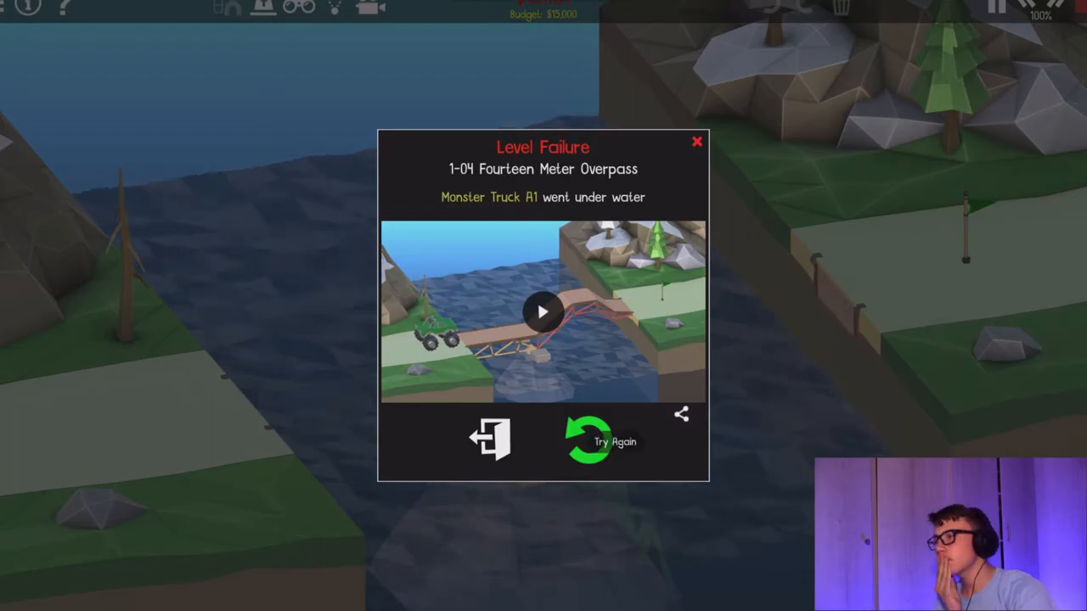
Retry the failed 1-04 level and add a support from the middle pier up to the arch
click(598, 433)
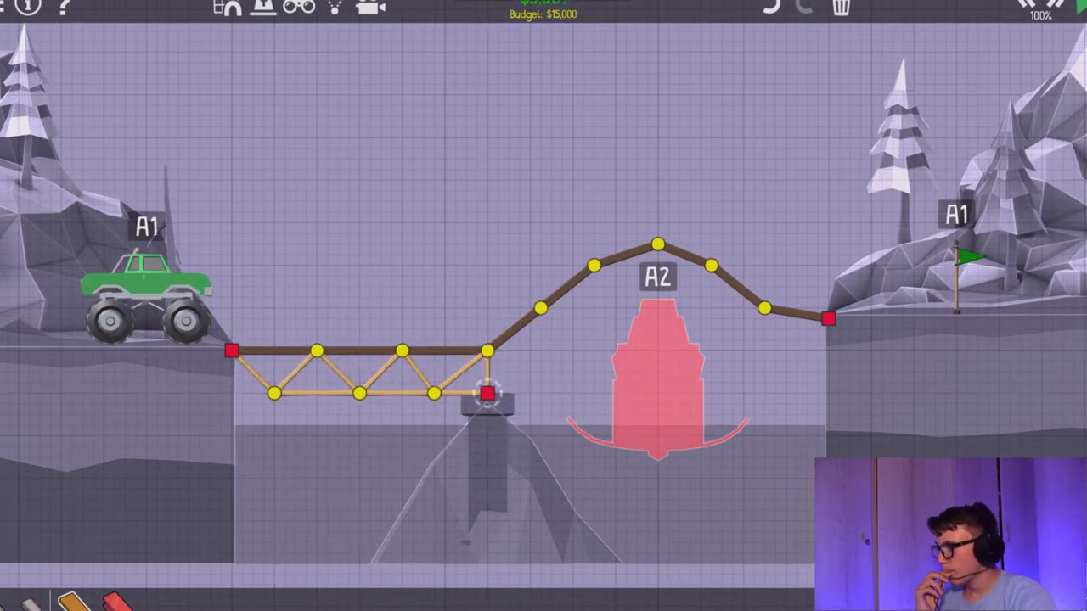
drag(490, 392, 595, 264)
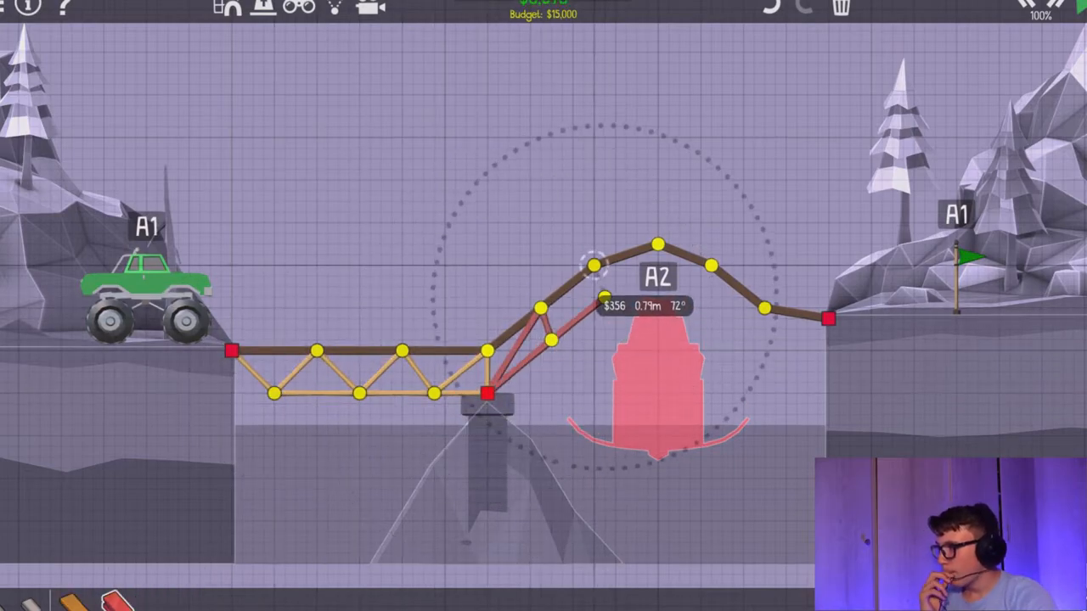